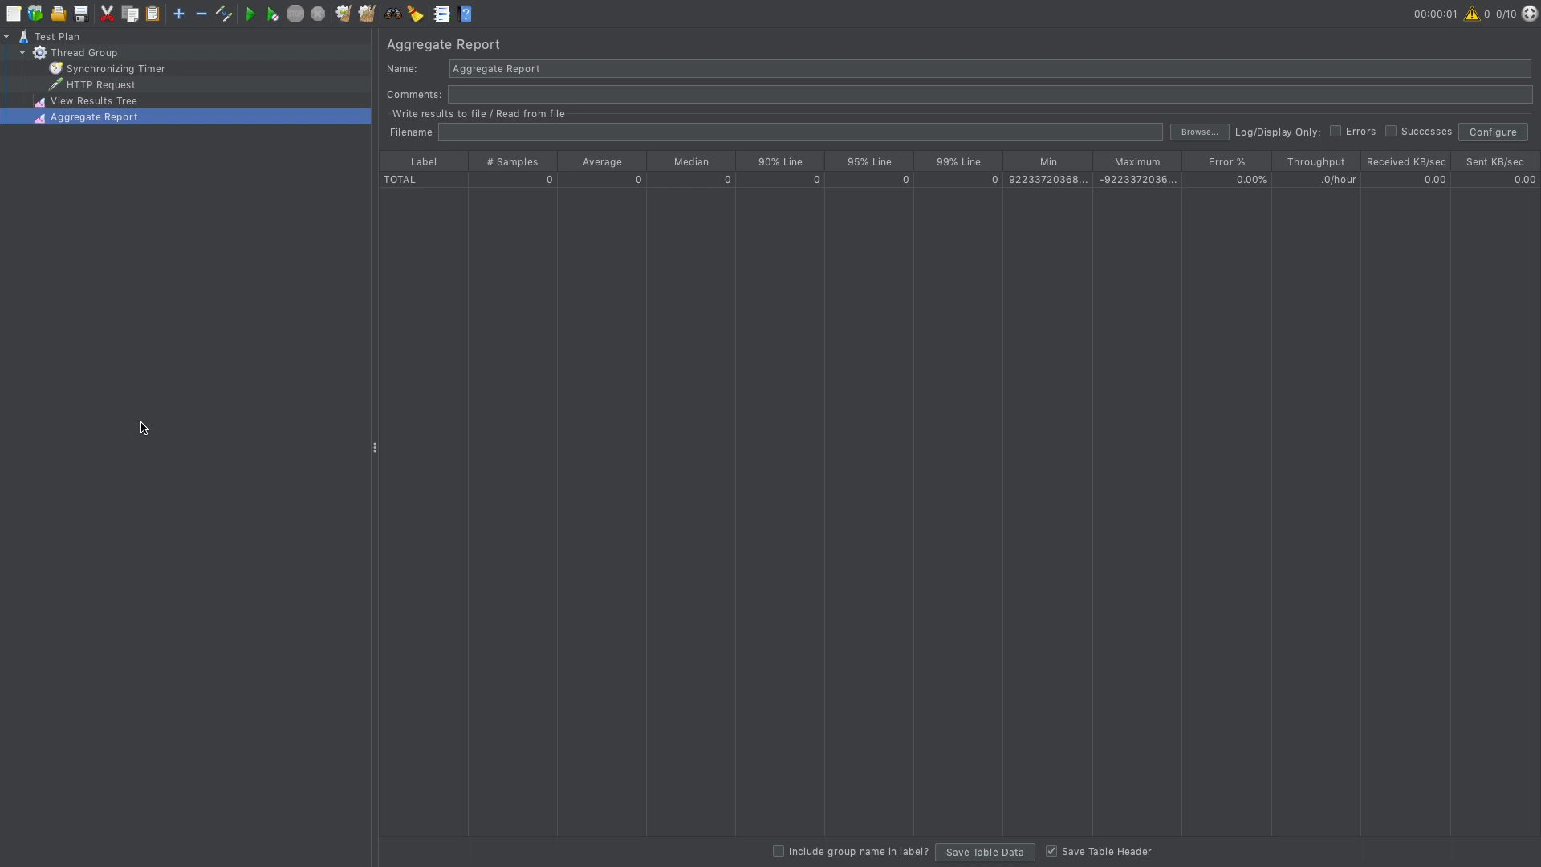
pyautogui.moveTo(145, 409)
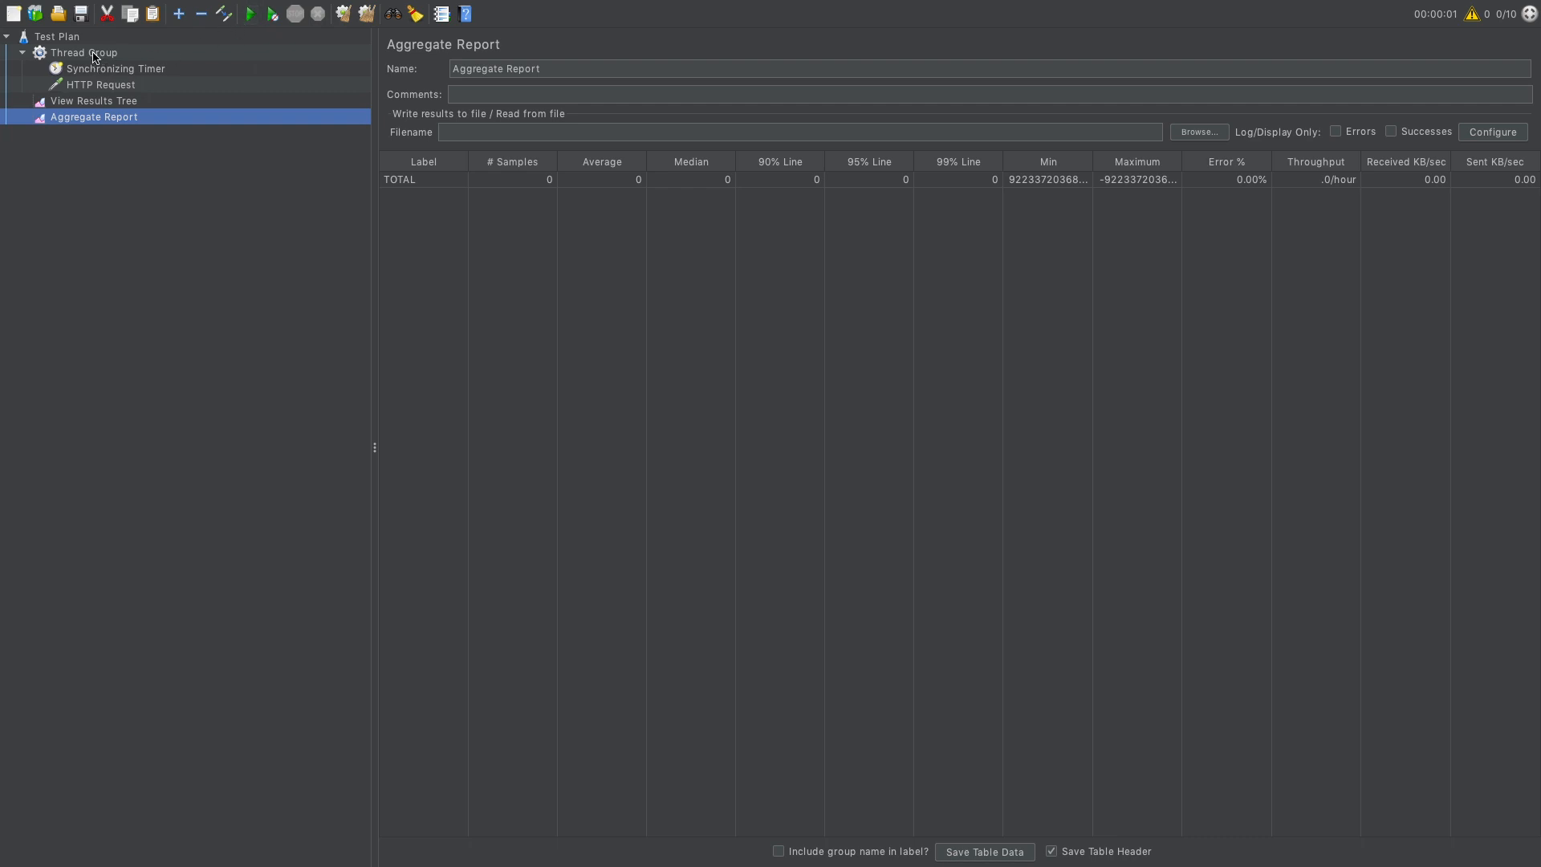
# Review the Thread Group properties, then show the Synchronizing Timer grouping 10 users with 0 ms timeout.
pyautogui.click(83, 51)
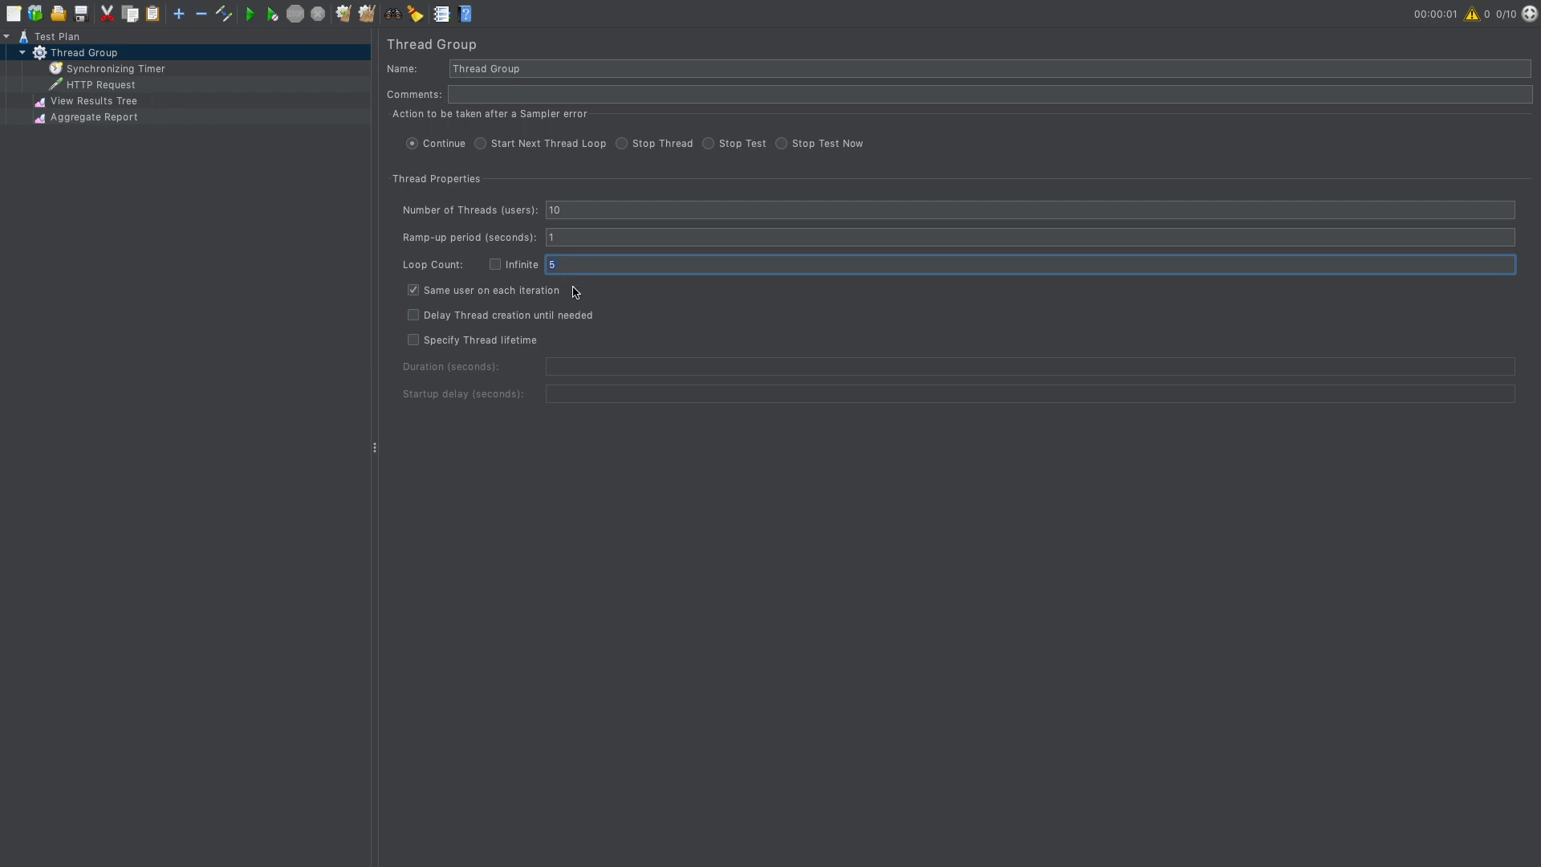
pyautogui.moveTo(274, 82)
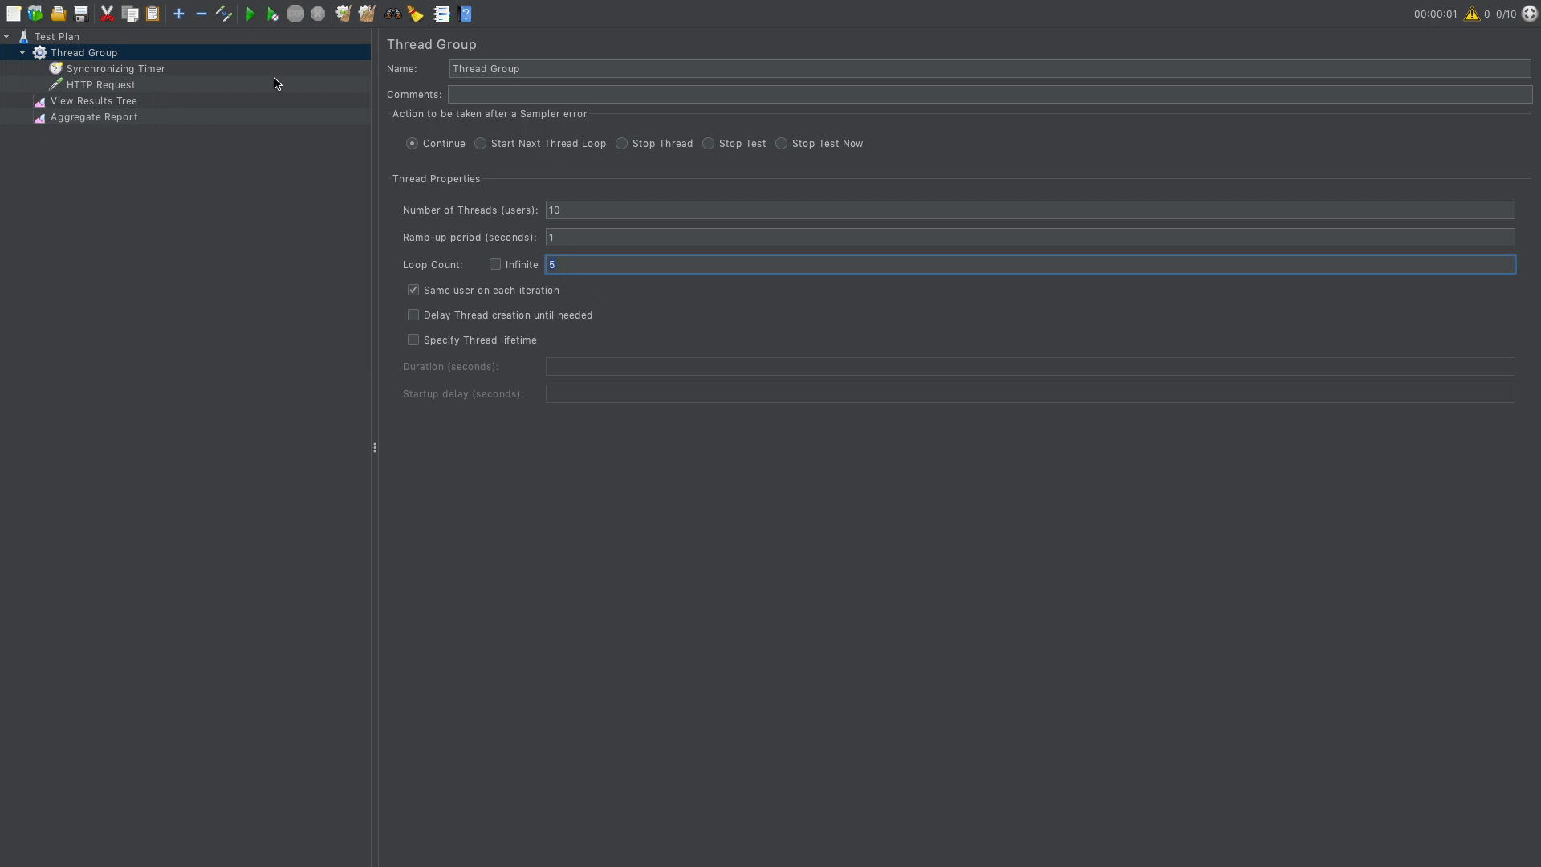
pyautogui.click(116, 68)
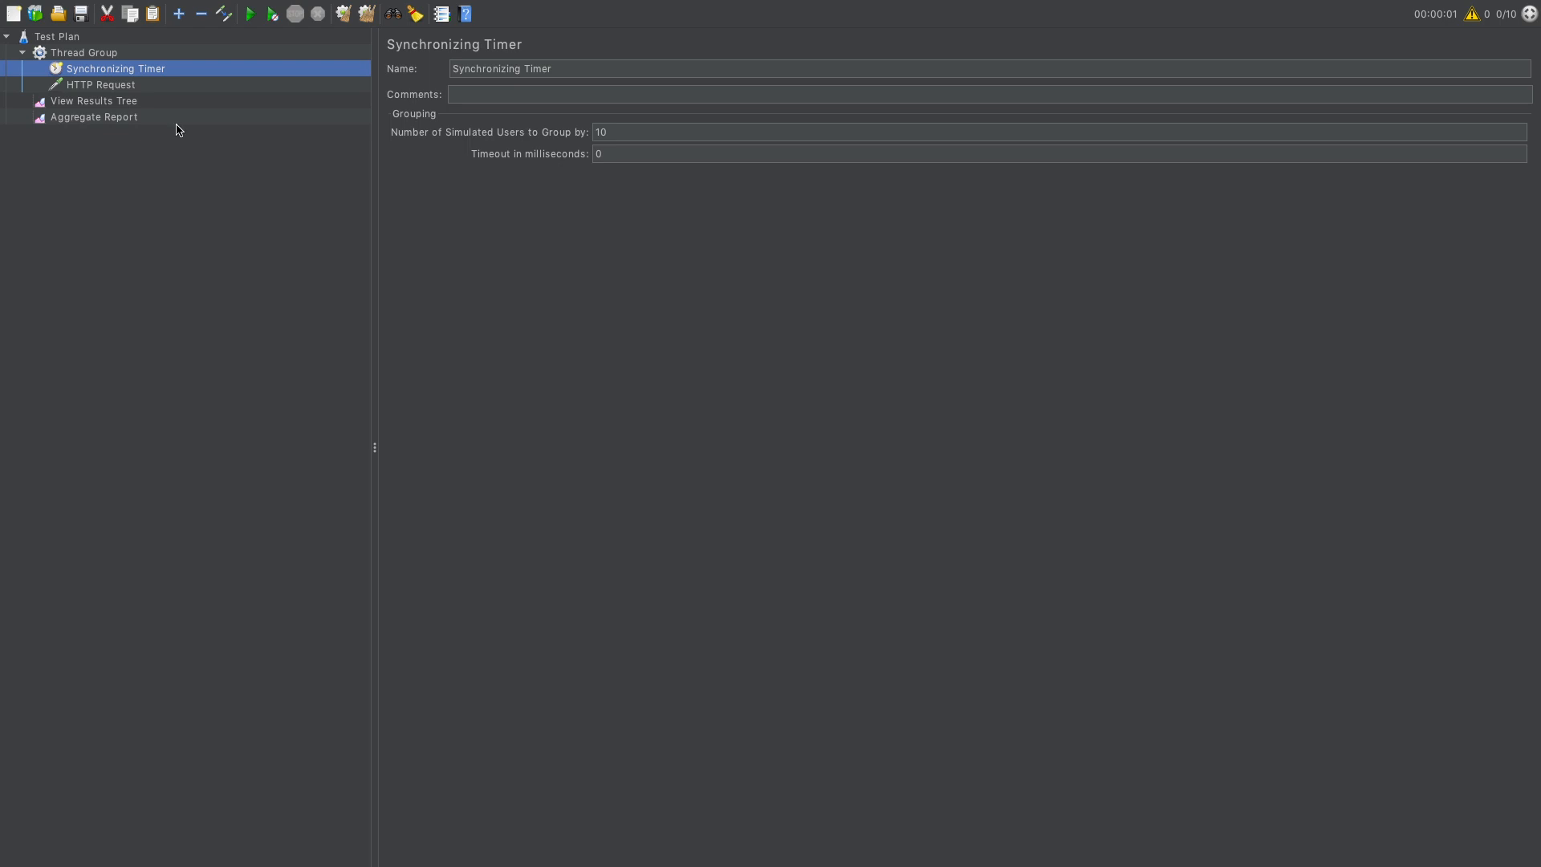
# Start the test run so the 10 threads send their HTTP requests through the timer.
pyautogui.click(252, 13)
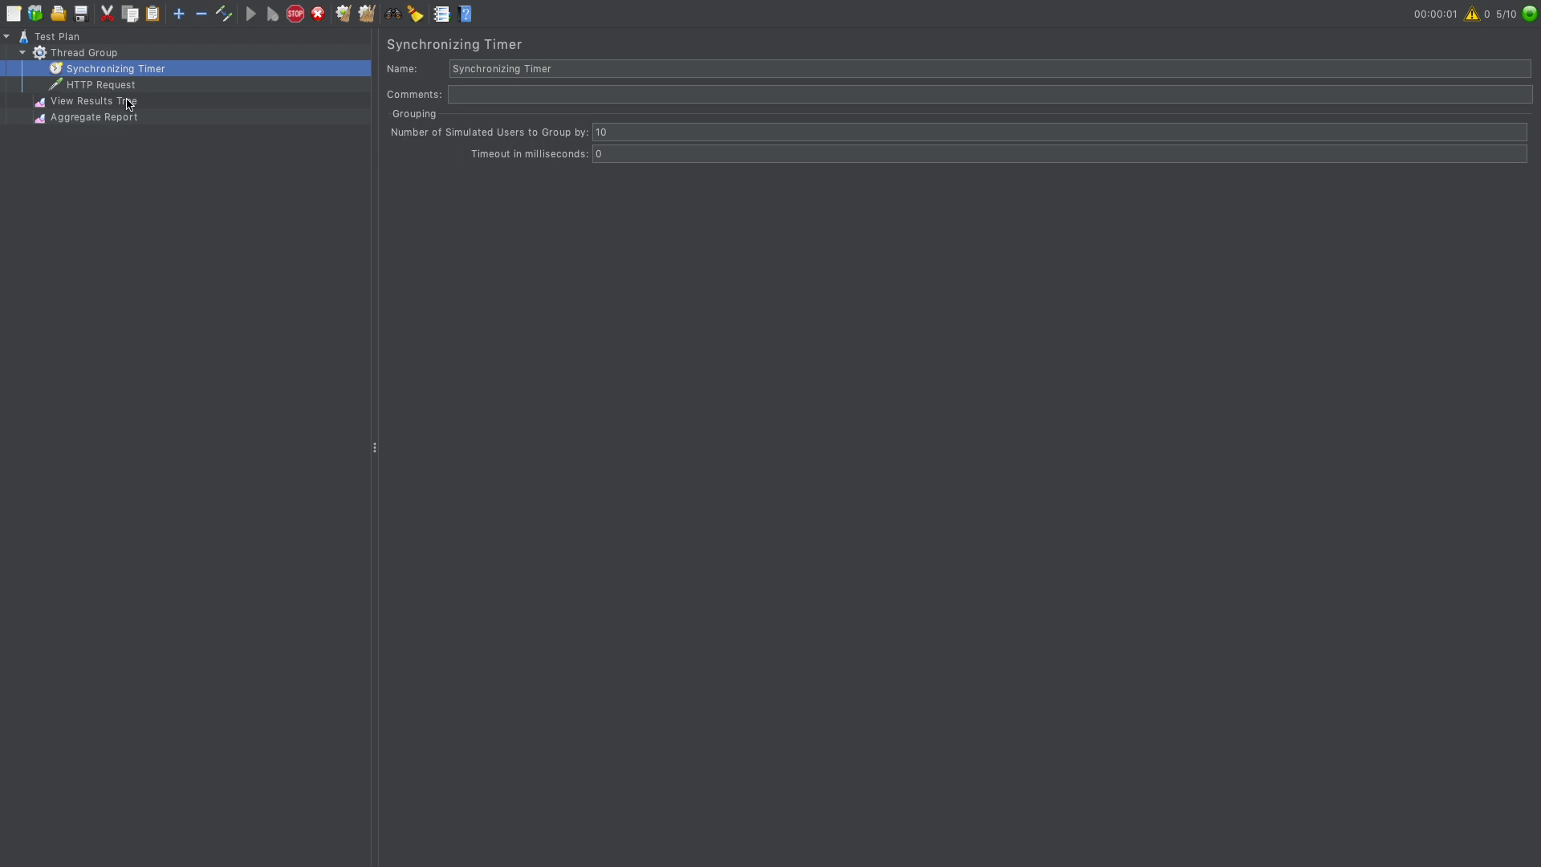
pyautogui.click(253, 14)
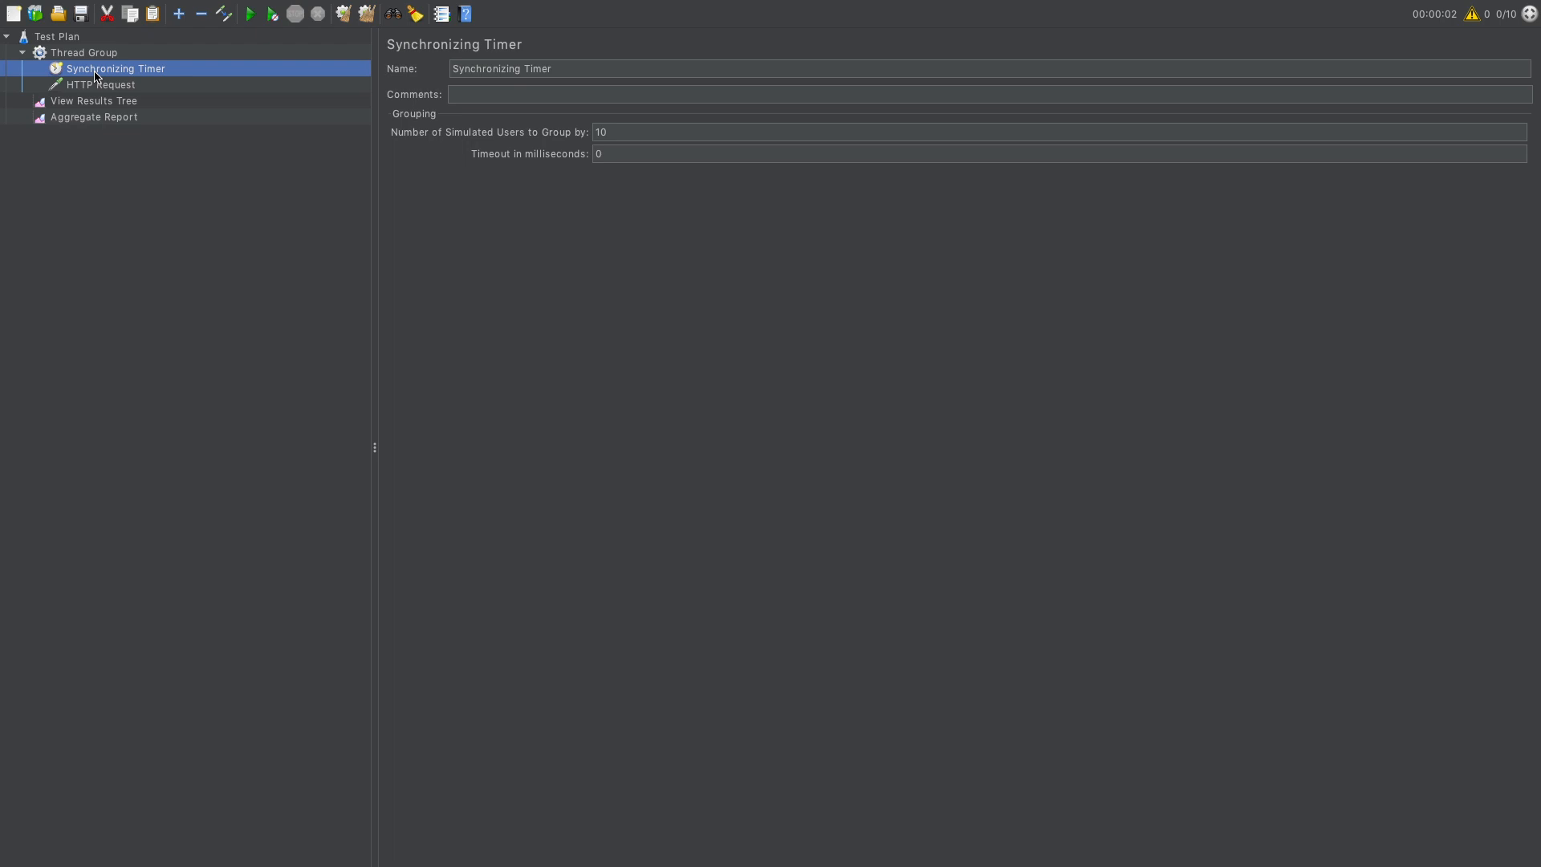
pyautogui.moveTo(98, 77)
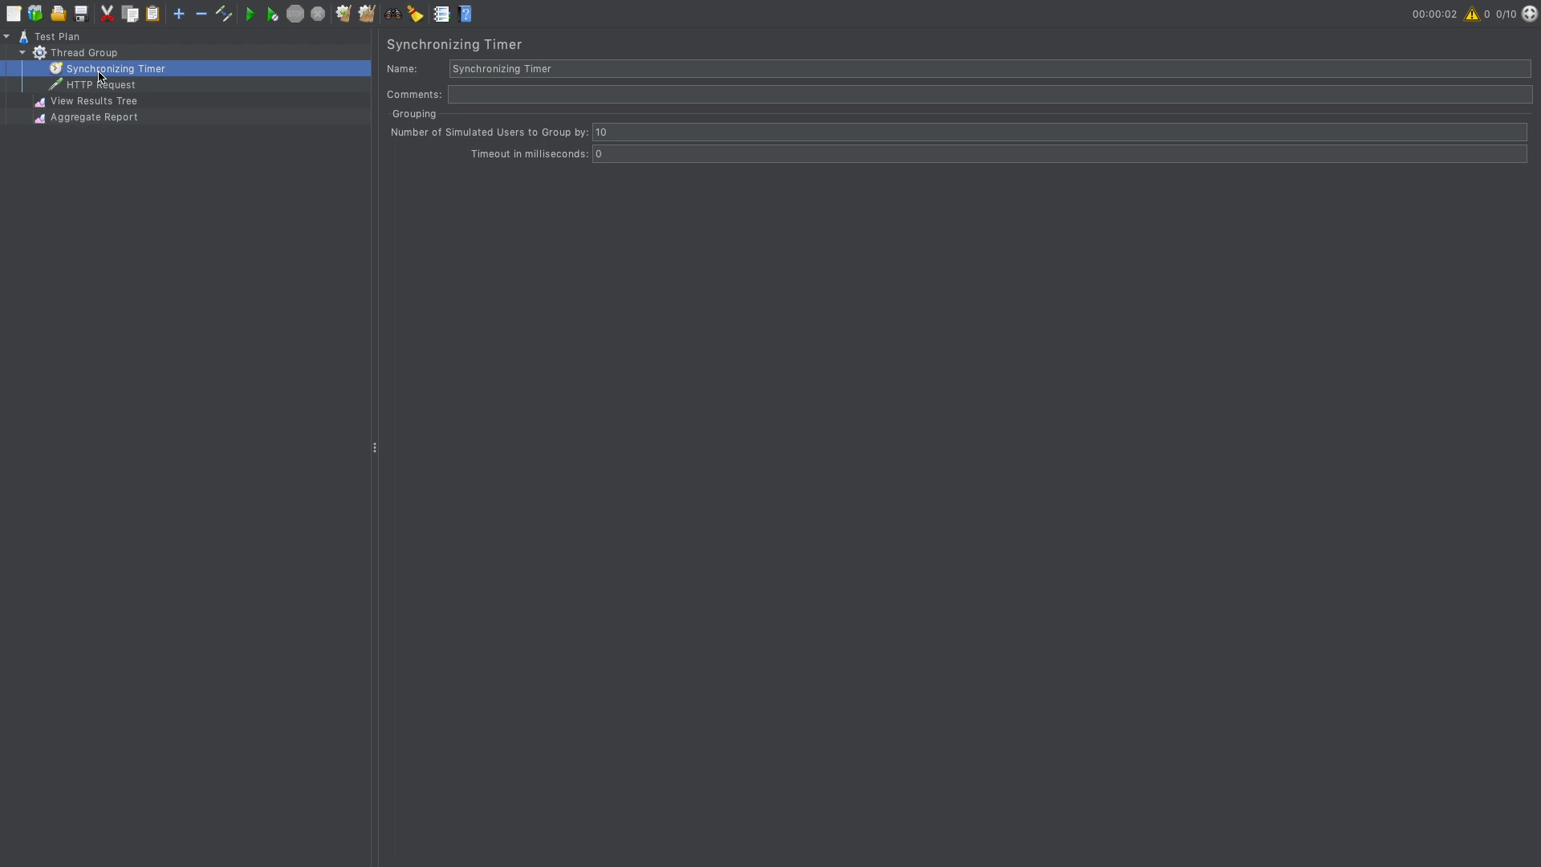
# Inspect one request's headers in View Results Tree, then show the Aggregate Report with 50 samples at 48.4/sec.
pyautogui.click(93, 100)
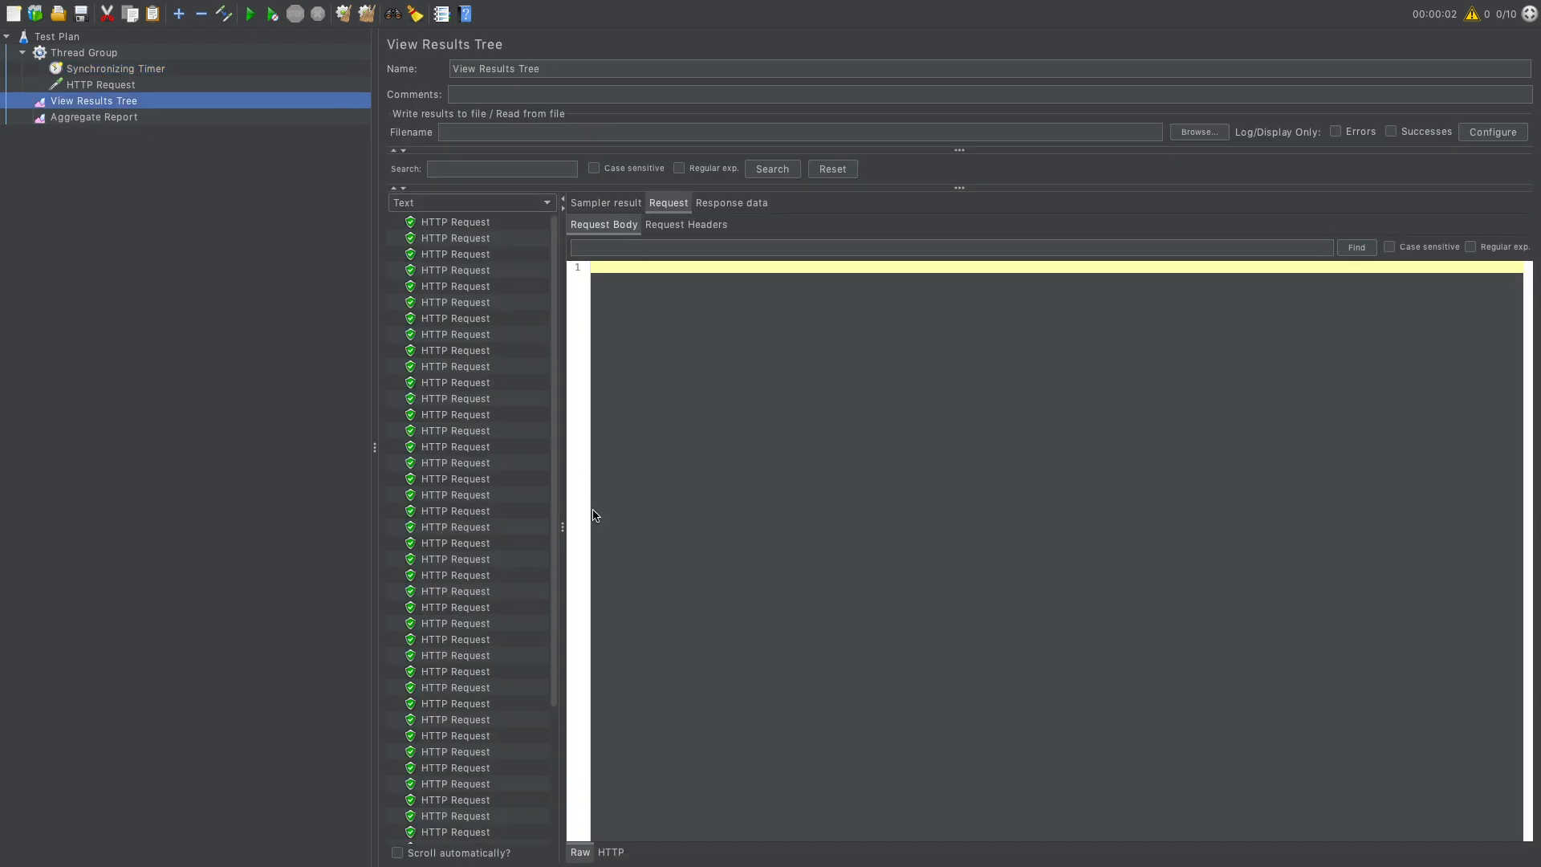
pyautogui.click(685, 224)
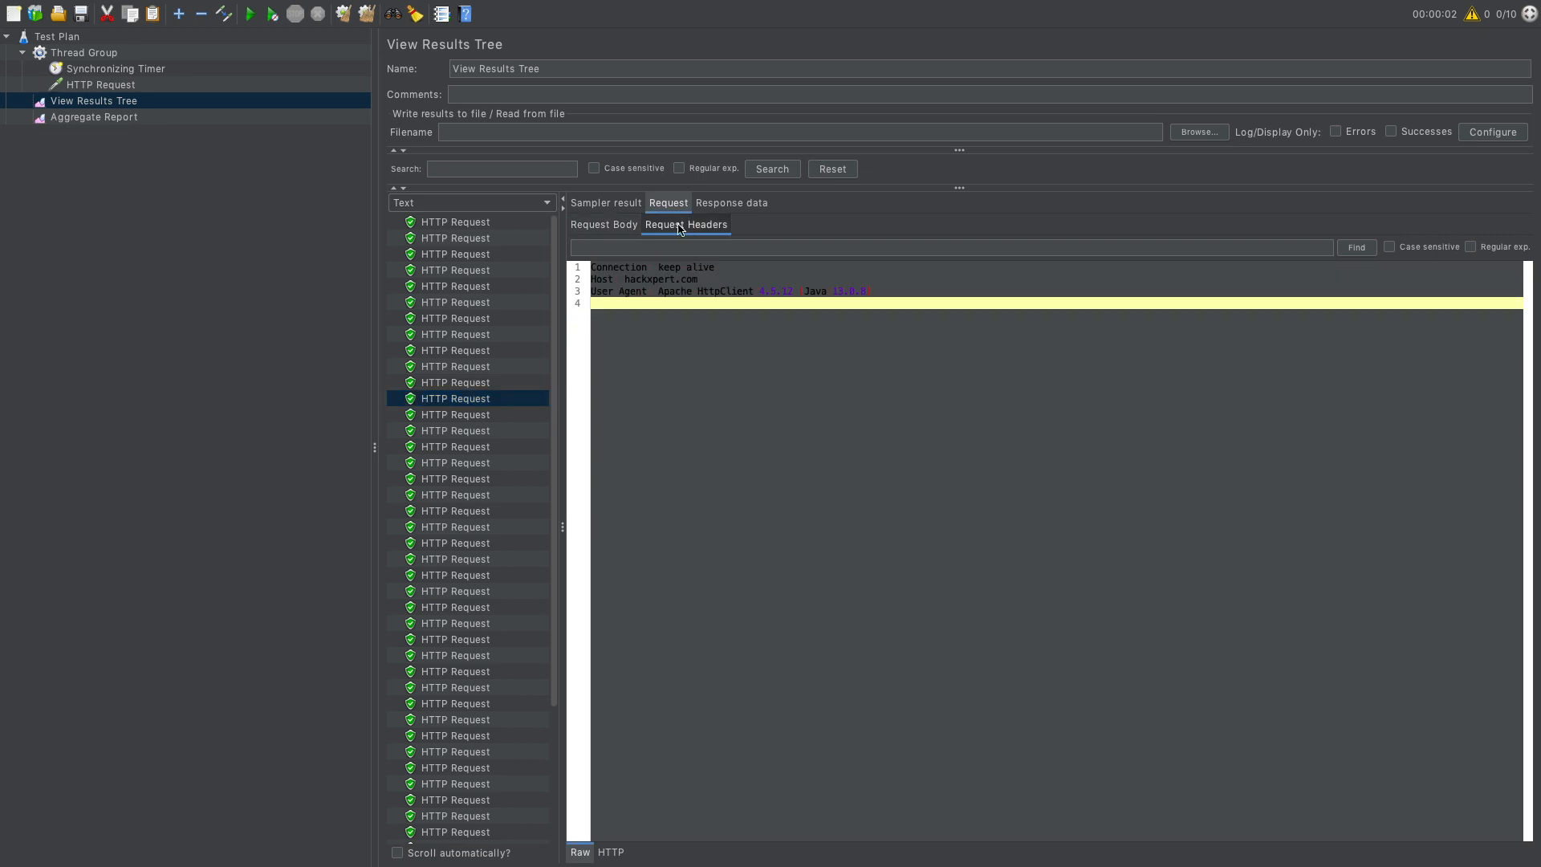
pyautogui.click(95, 117)
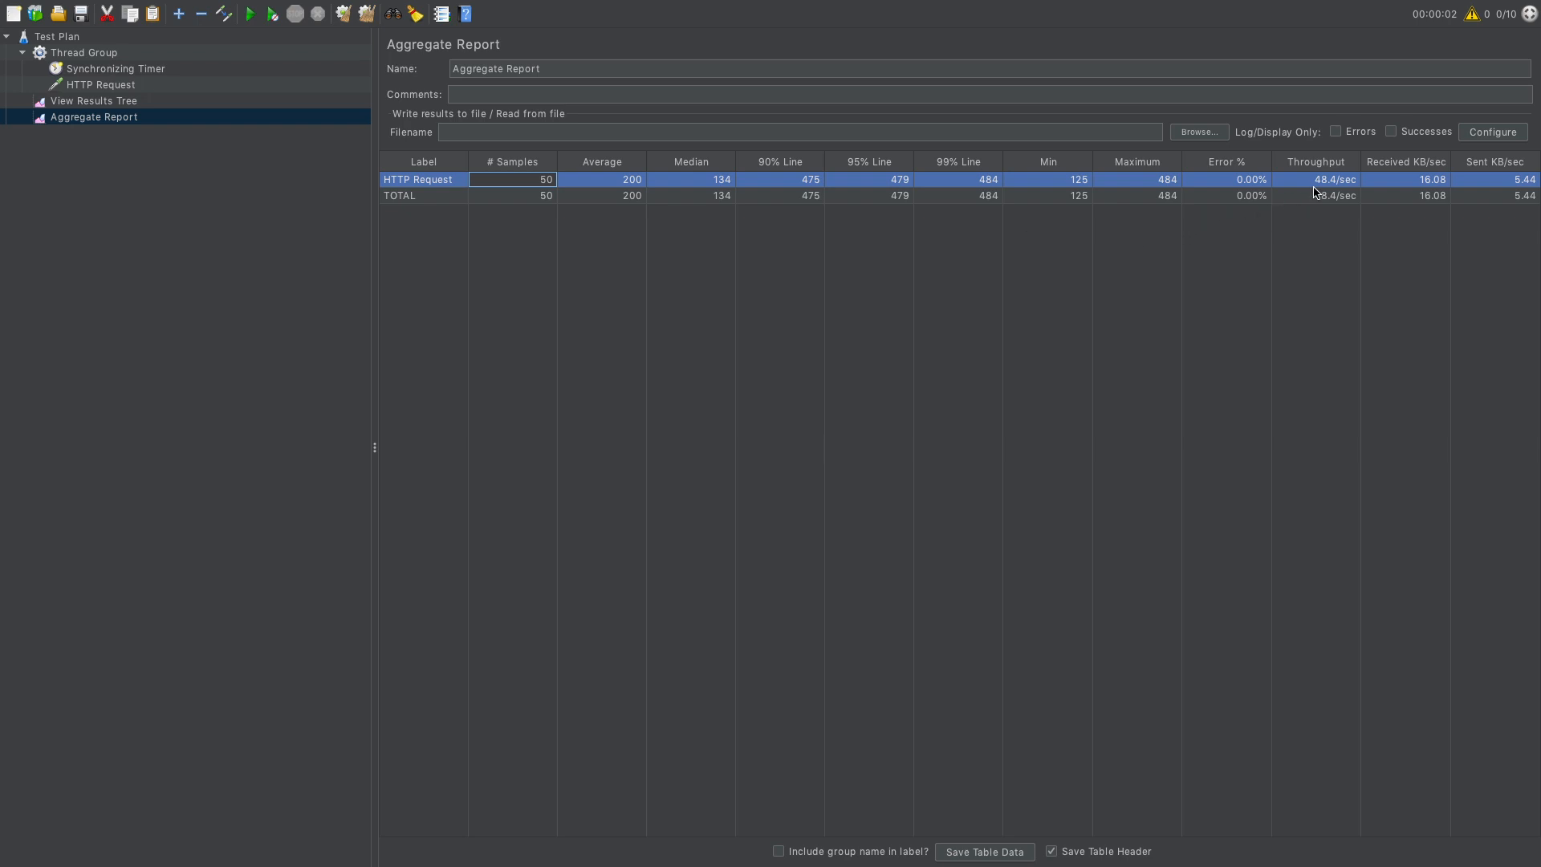
# Rerun the test for an Aggregate Report of 50 samples at 50.6/sec, then return to the Synchronizing Timer.
pyautogui.click(1315, 195)
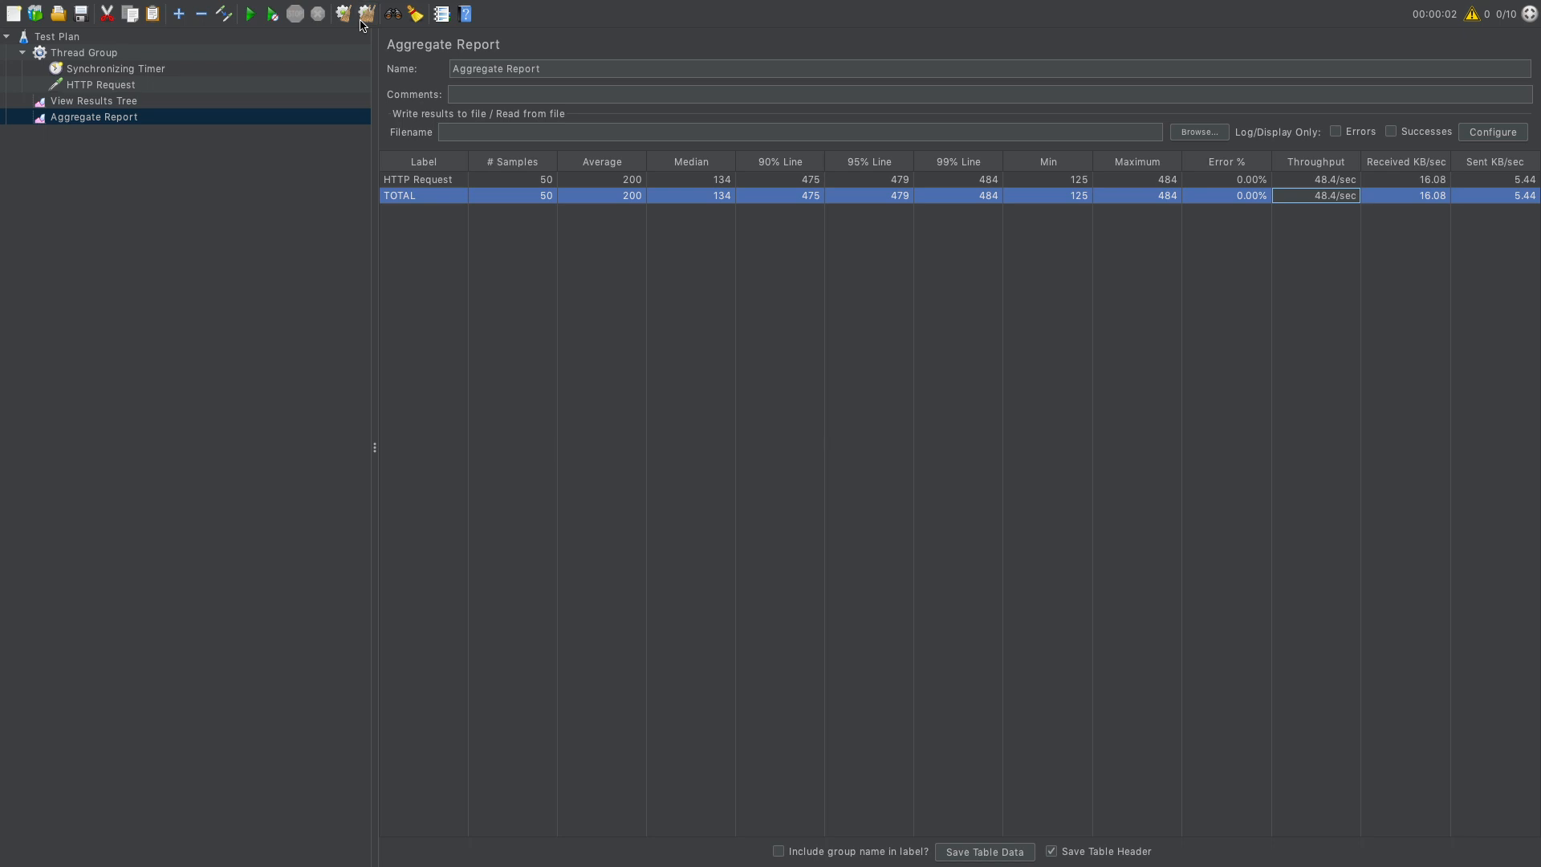
pyautogui.moveTo(364, 15)
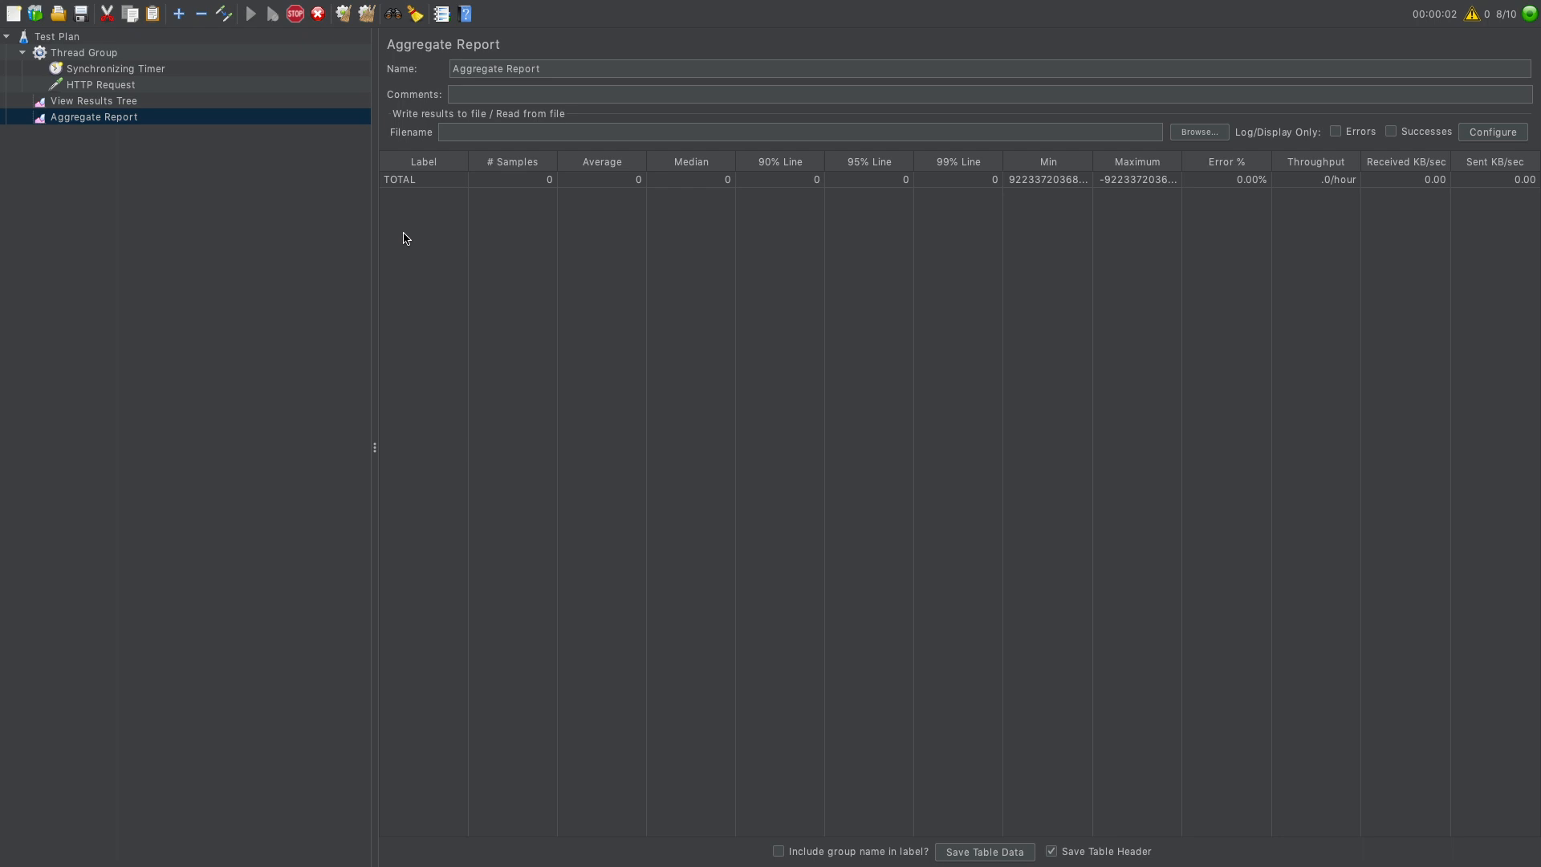
pyautogui.click(252, 15)
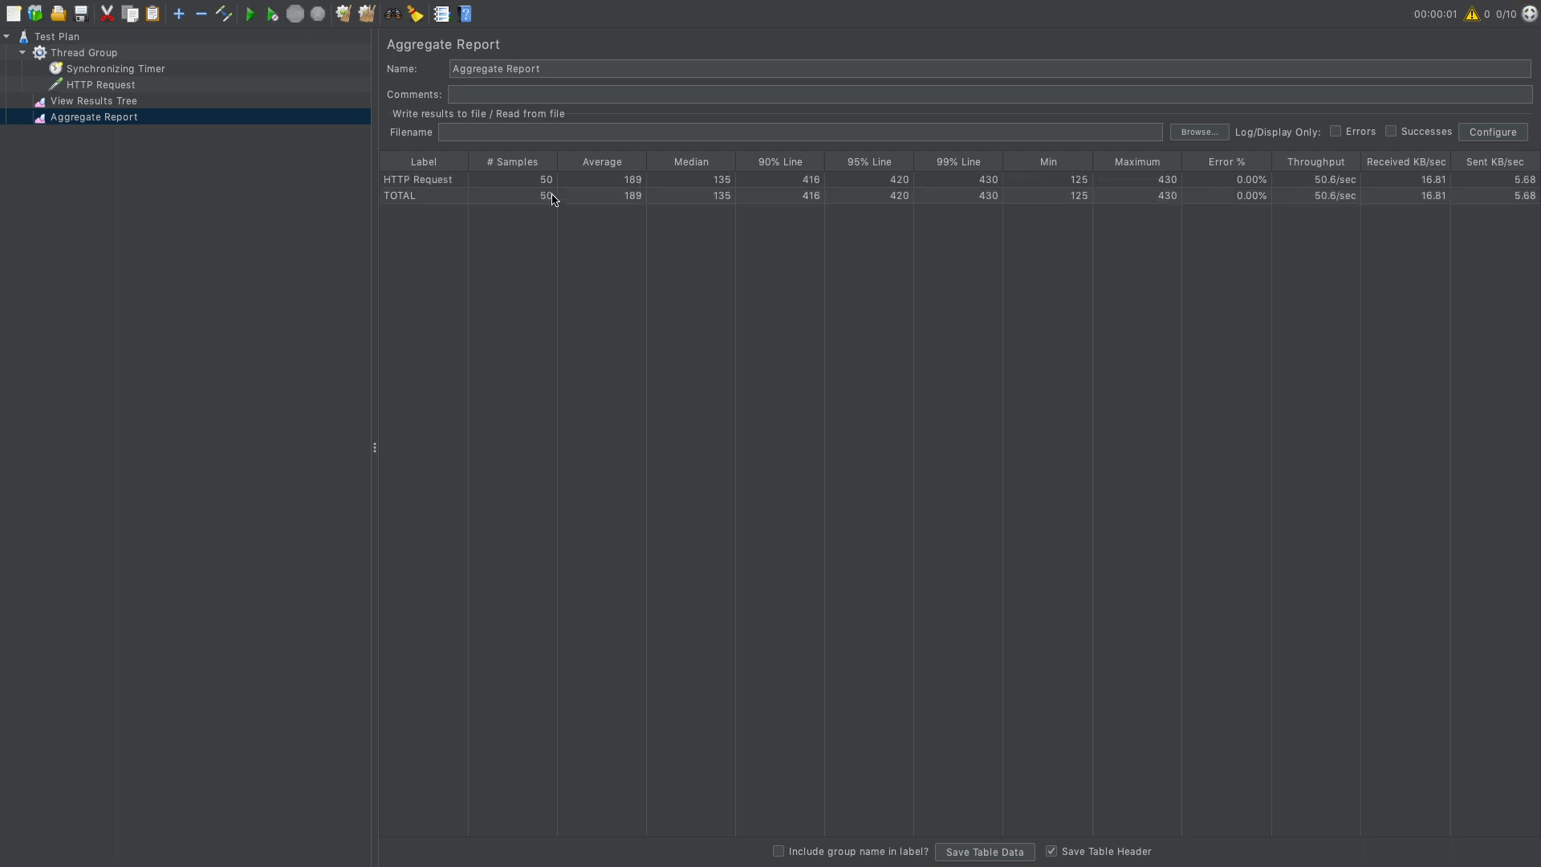
pyautogui.moveTo(587, 220)
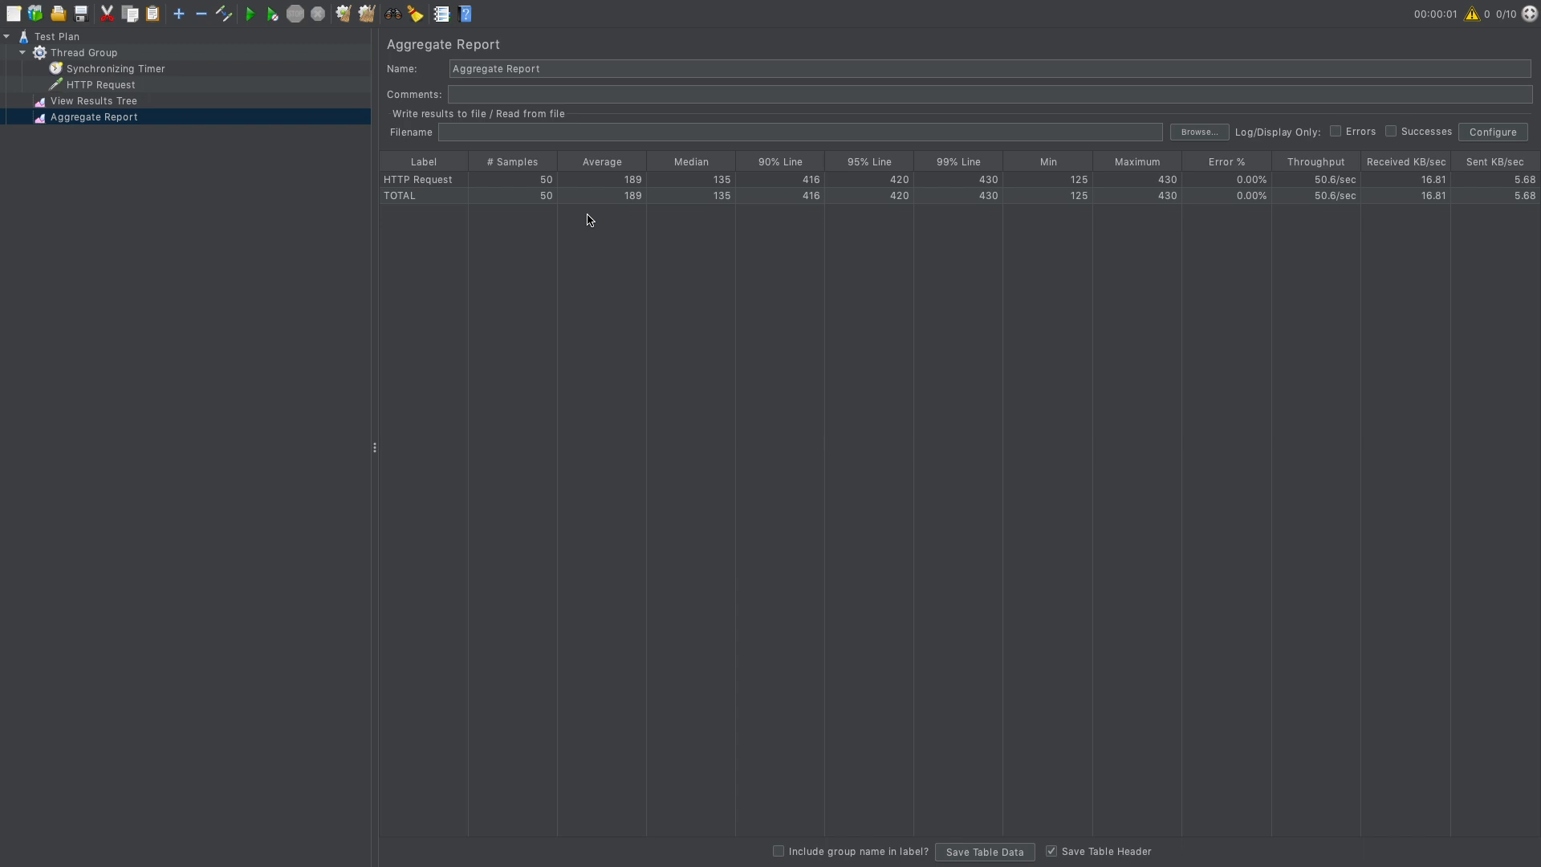
pyautogui.click(116, 69)
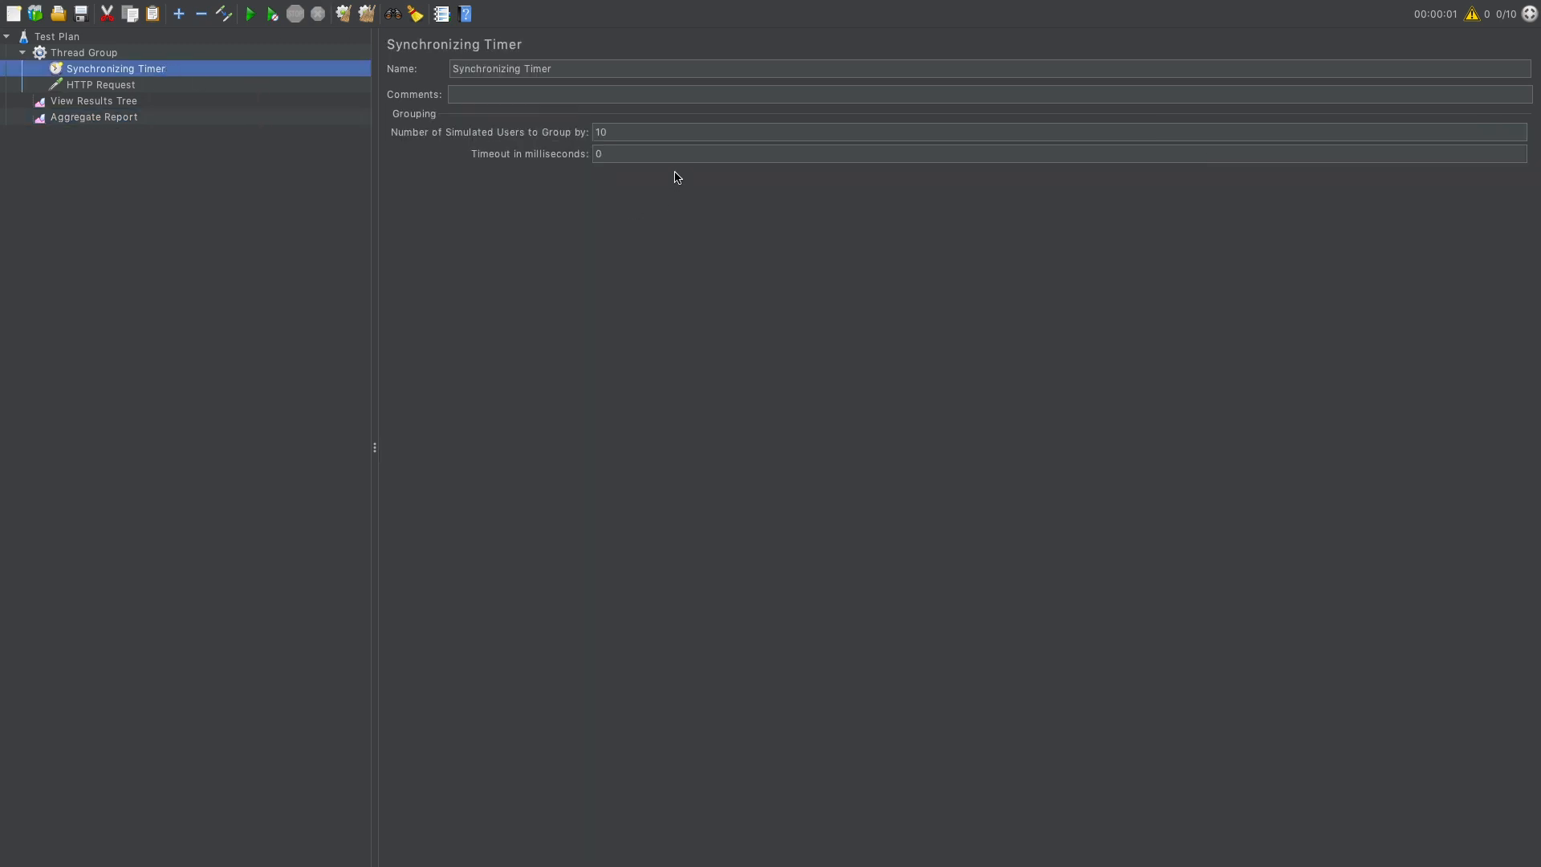